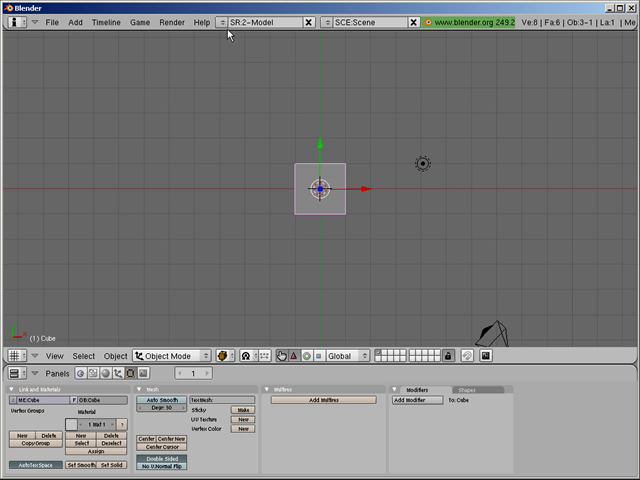
# Switch to the SR:4-Sequence screen layout from the screen browse menu.
pyautogui.click(270, 21)
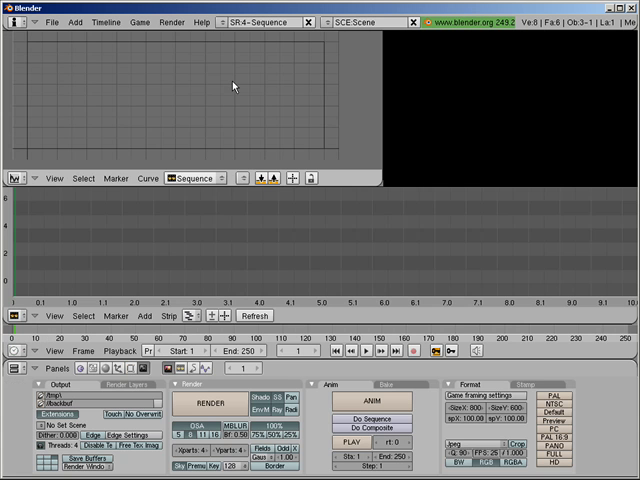
# Start adding an image strip through the sequencer's Add > Images menu.
pyautogui.click(147, 317)
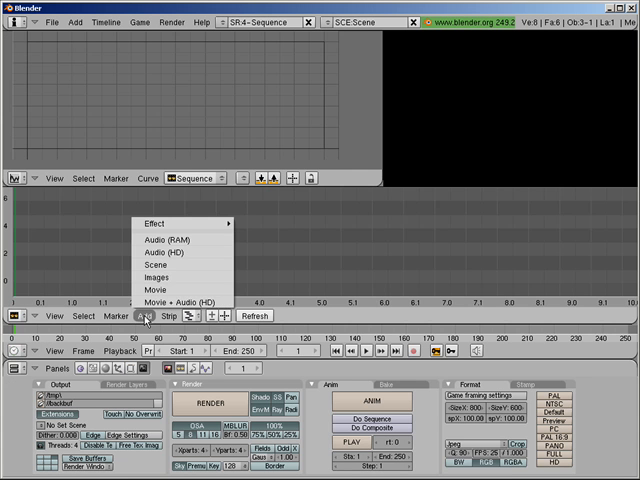
pyautogui.click(155, 277)
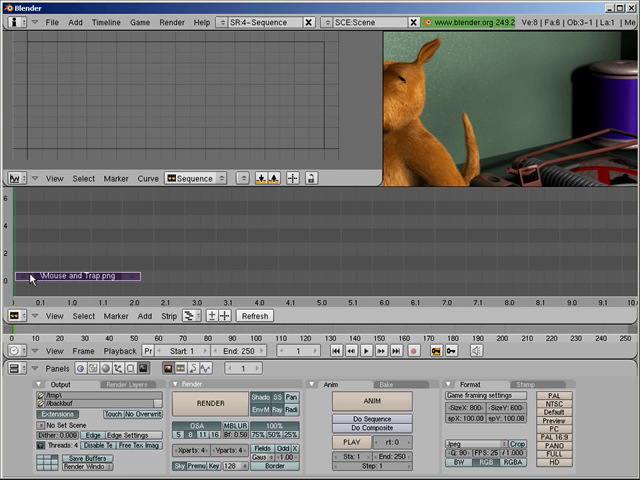
pyautogui.moveTo(148, 306)
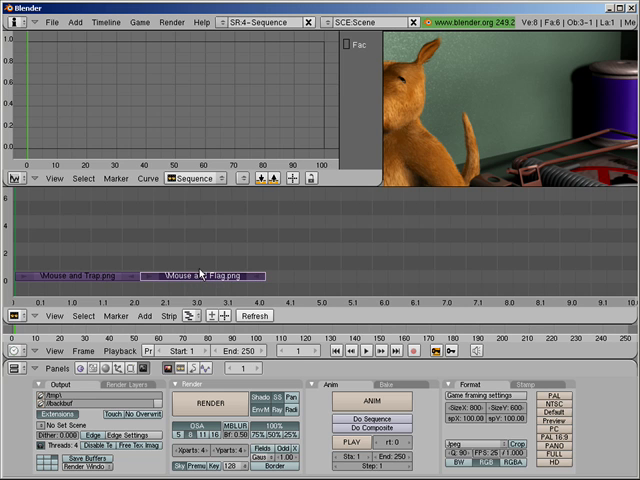
pyautogui.moveTo(491, 124)
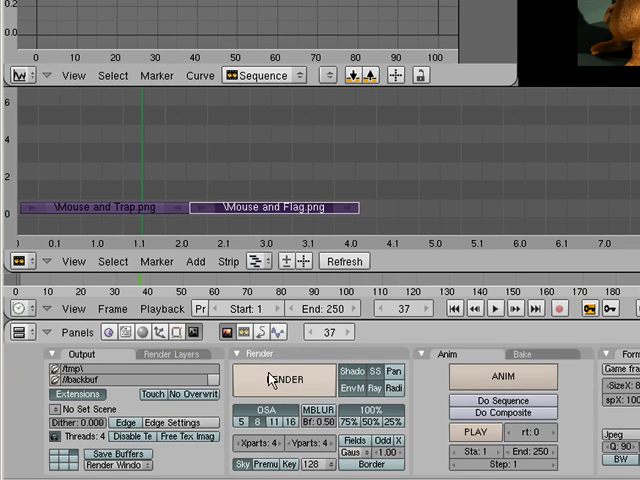
pyautogui.click(241, 332)
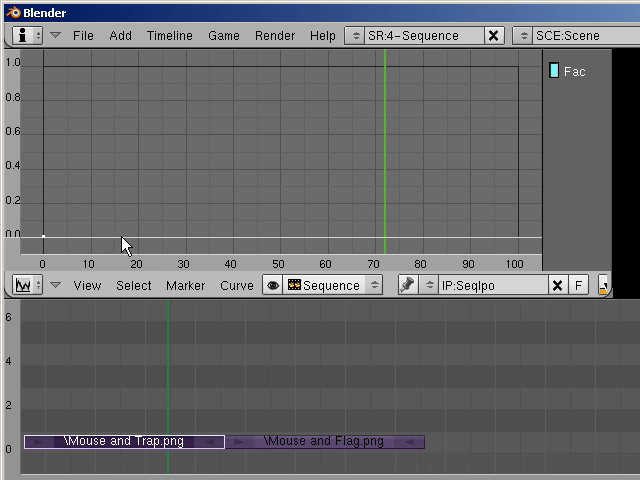
pyautogui.moveTo(166, 245)
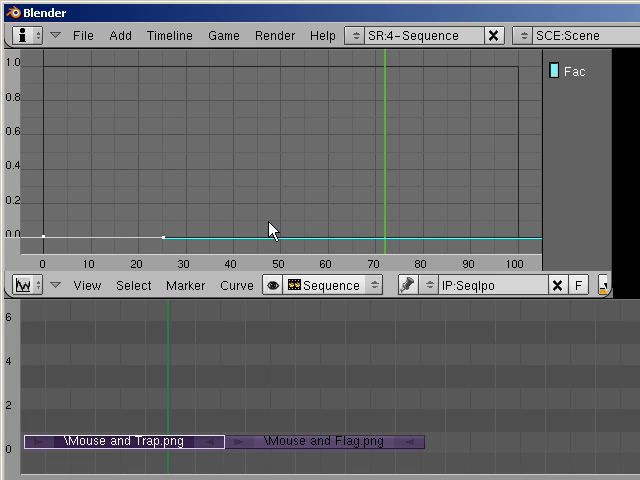
pyautogui.moveTo(251, 234)
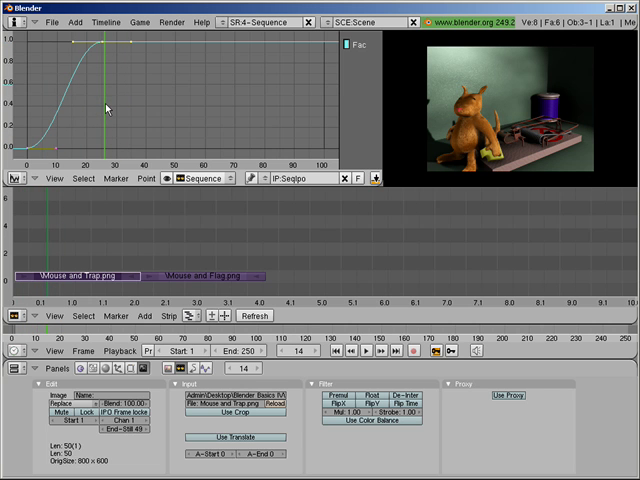
pyautogui.moveTo(117, 67)
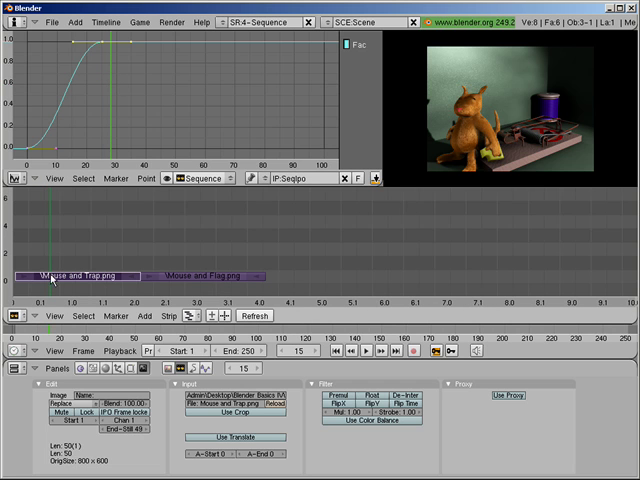
pyautogui.moveTo(347, 157)
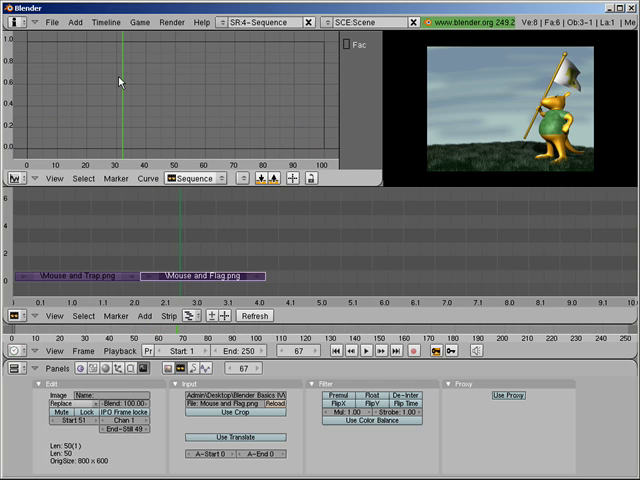
pyautogui.moveTo(243, 180)
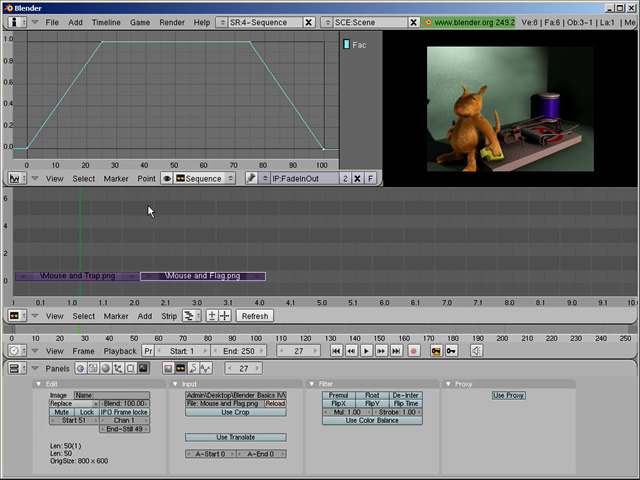
pyautogui.moveTo(137, 214)
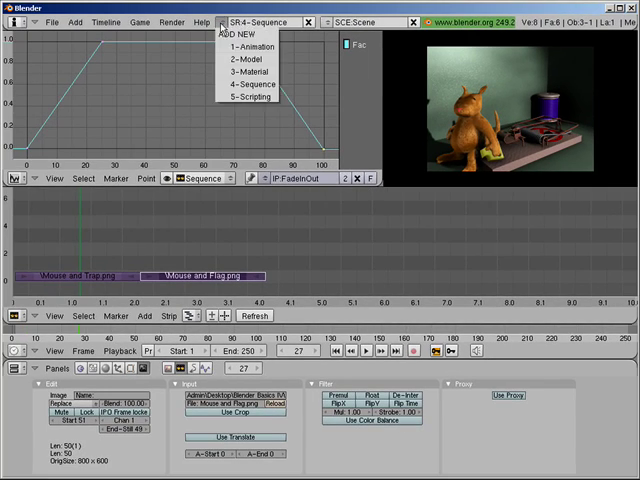
# Switch to the 2-Model screen layout.
pyautogui.click(248, 59)
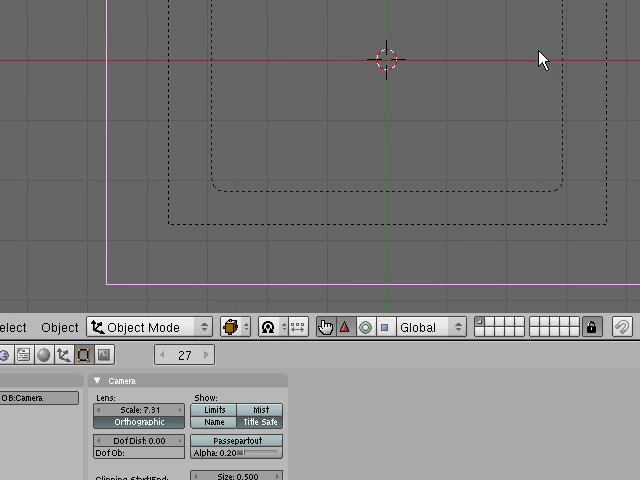
pyautogui.moveTo(527, 70)
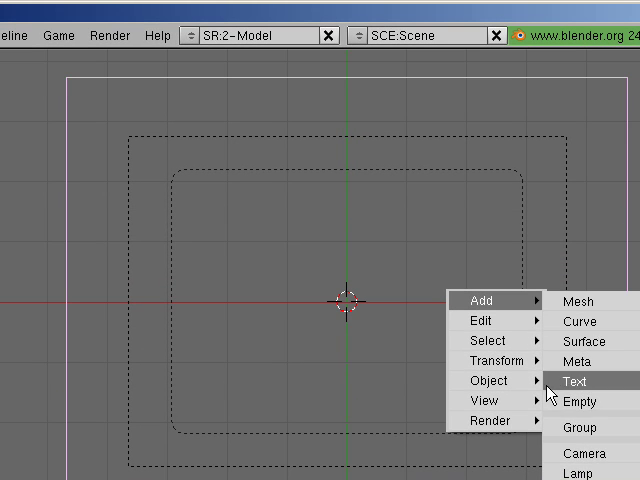
# Add a text object to the scene.
pyautogui.click(577, 381)
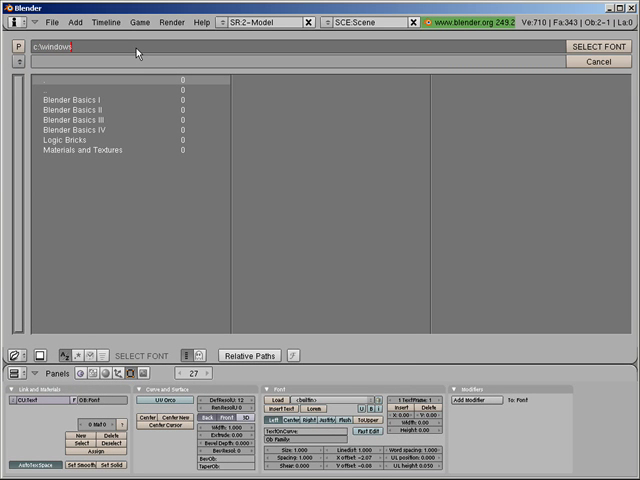
# Load TrajanPro-Regular.otf from c:\windows\fonts as the text object's font.
pyautogui.write('\\fonts\\')
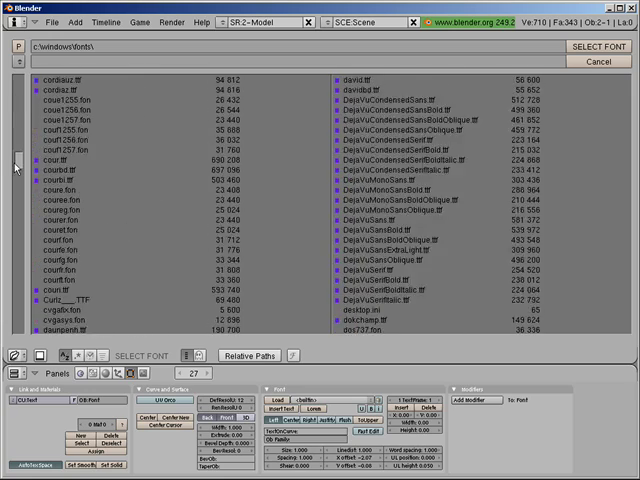
pyautogui.scroll(-3)
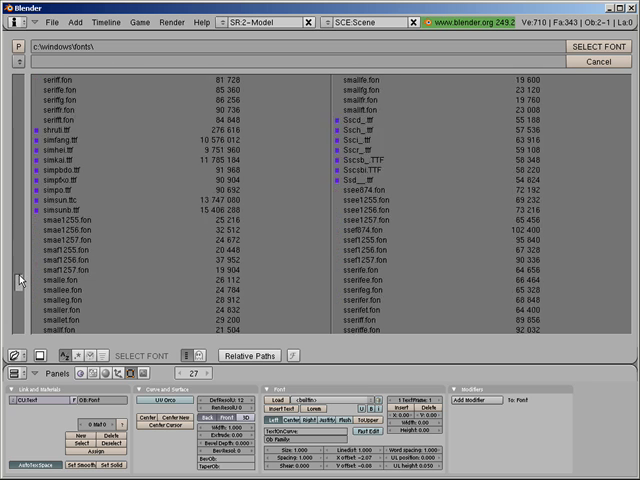
pyautogui.scroll(-3)
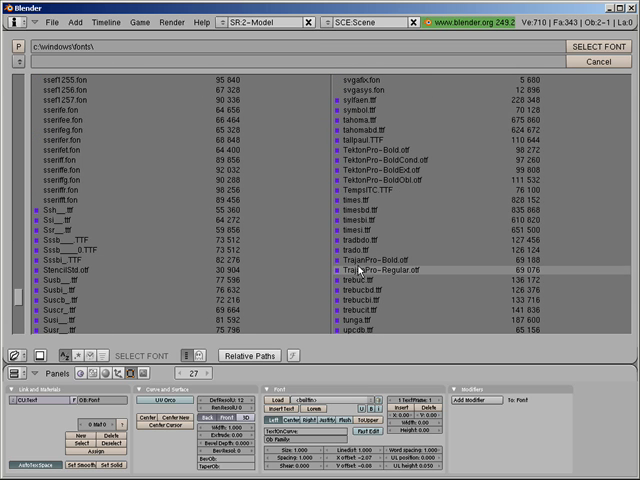
pyautogui.click(370, 269)
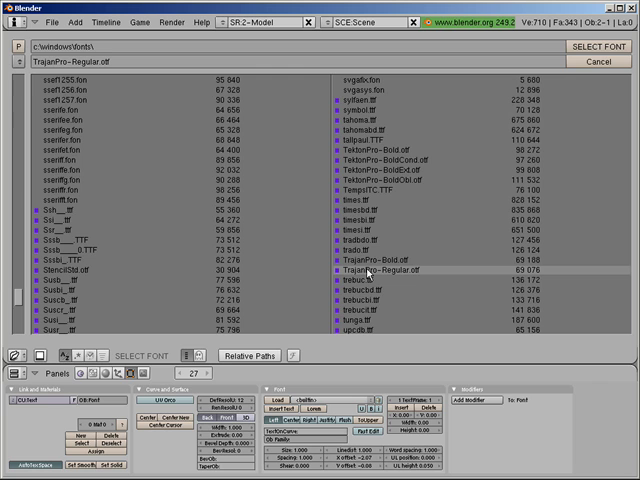
pyautogui.click(390, 269)
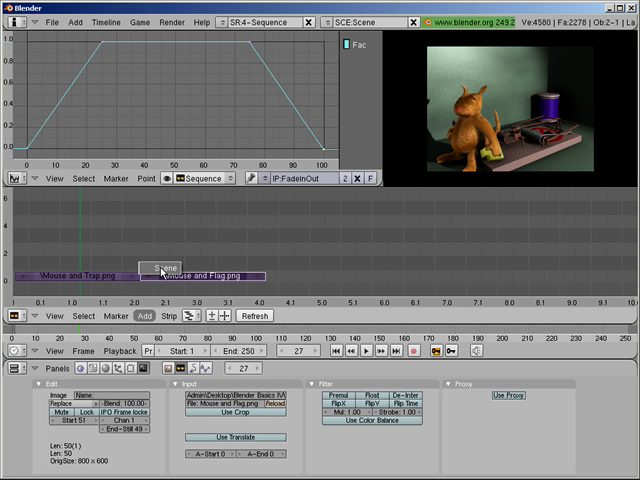
# Add the 3D Scene as a strip in the sequencer.
pyautogui.click(162, 267)
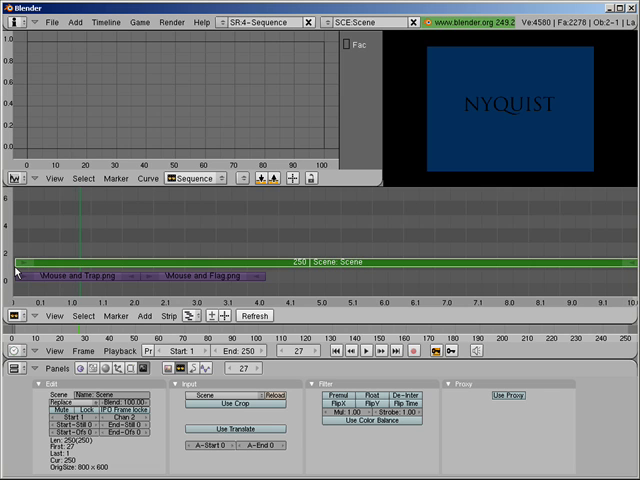
pyautogui.moveTo(284, 253)
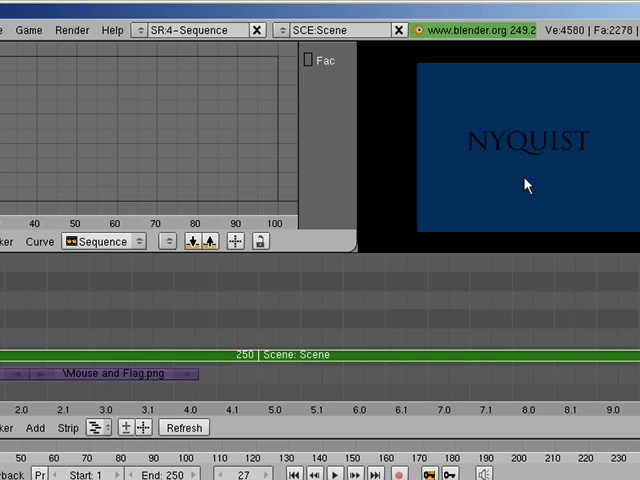
pyautogui.moveTo(476, 138)
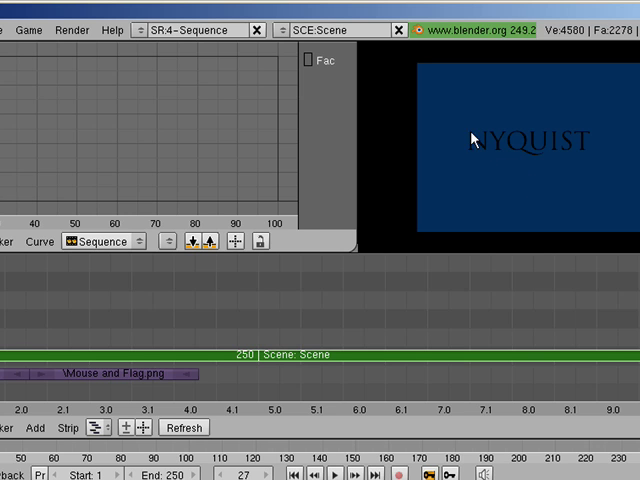
pyautogui.moveTo(510, 160)
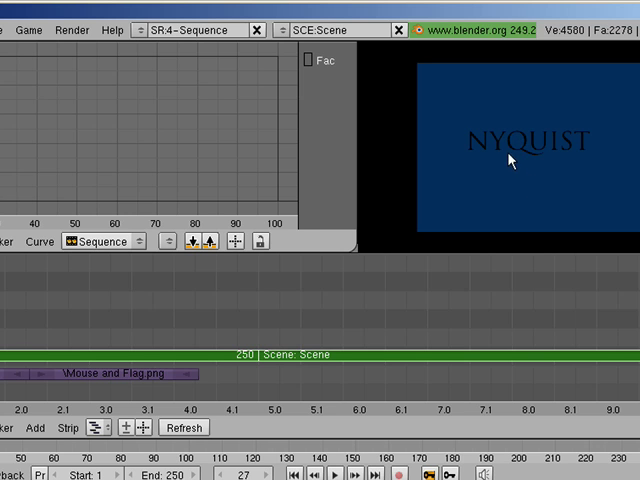
pyautogui.moveTo(168, 110)
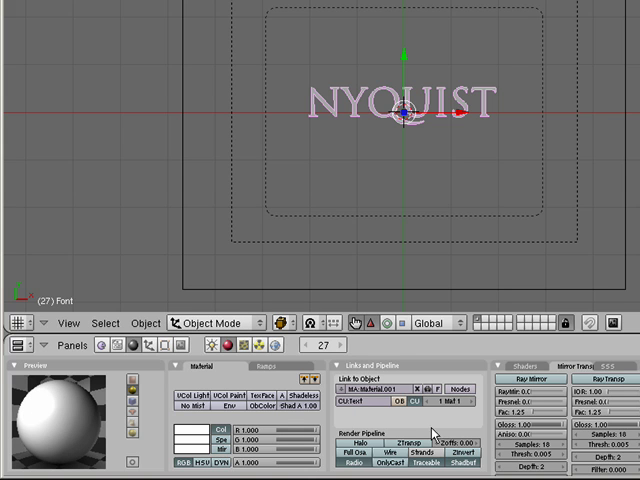
# Give the NYQUIST text object a new material, Material.001.
pyautogui.click(298, 395)
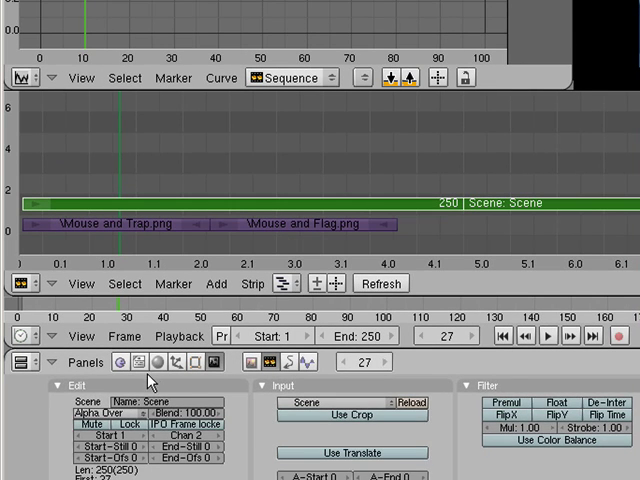
# Set the Scene strip's blend mode to Alpha Over.
pyautogui.click(304, 363)
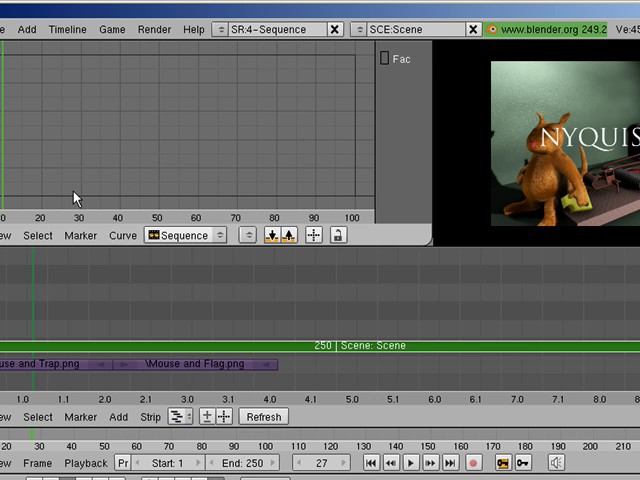
pyautogui.moveTo(423, 203)
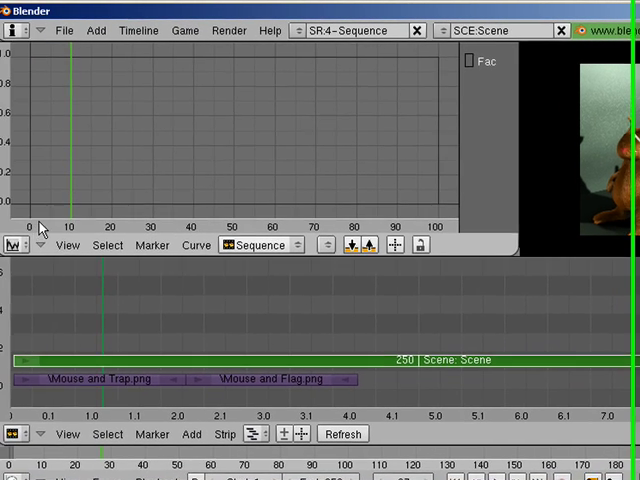
# Show the 3D view and move the NYQUIST title toward the lower-right corner.
pyautogui.click(13, 246)
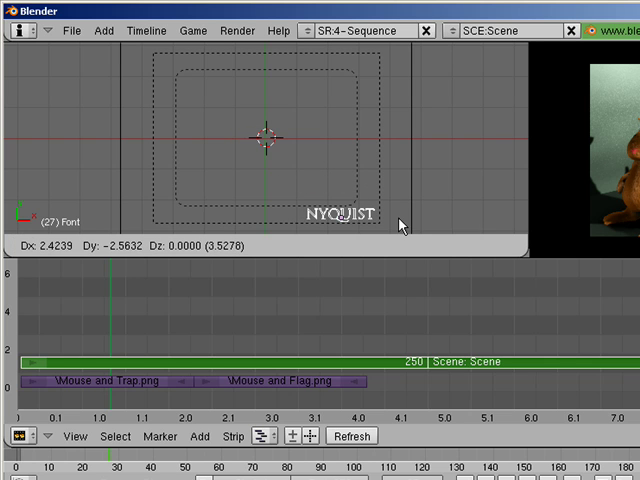
pyautogui.press('s')
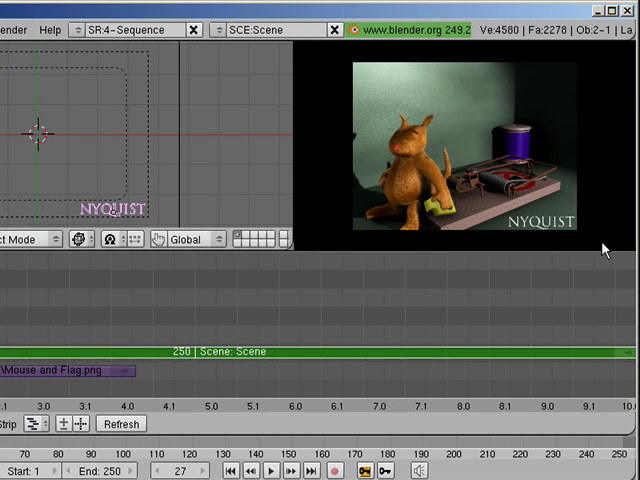
pyautogui.moveTo(195, 282)
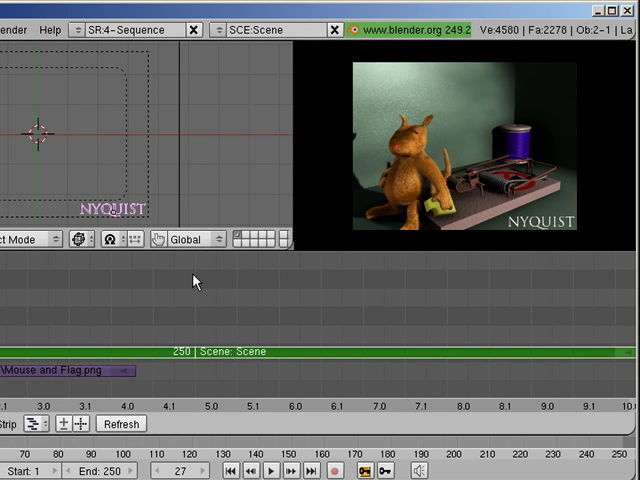
pyautogui.moveTo(508, 232)
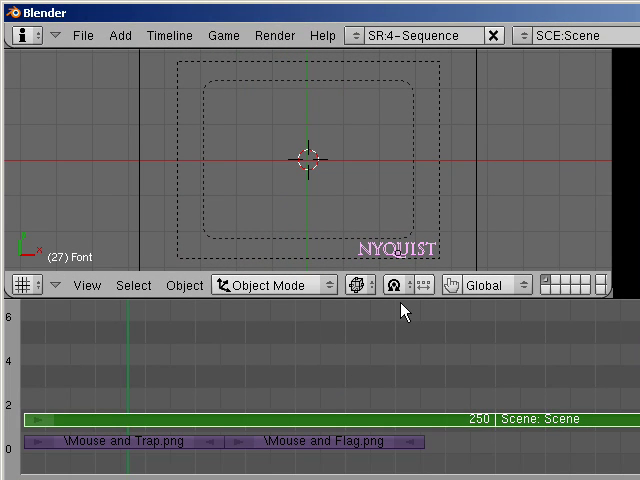
pyautogui.moveTo(466, 378)
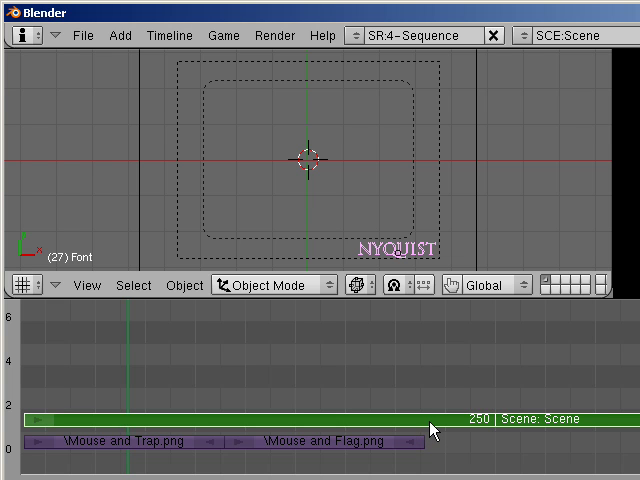
pyautogui.moveTo(428, 450)
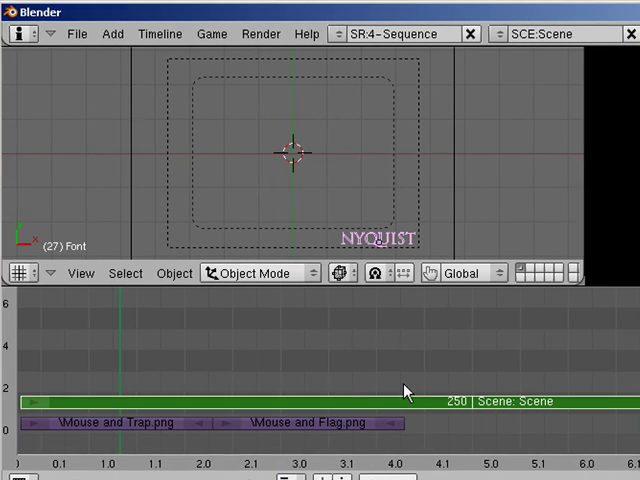
# Jump the current frame to 101, where the image strips end.
pyautogui.click(410, 410)
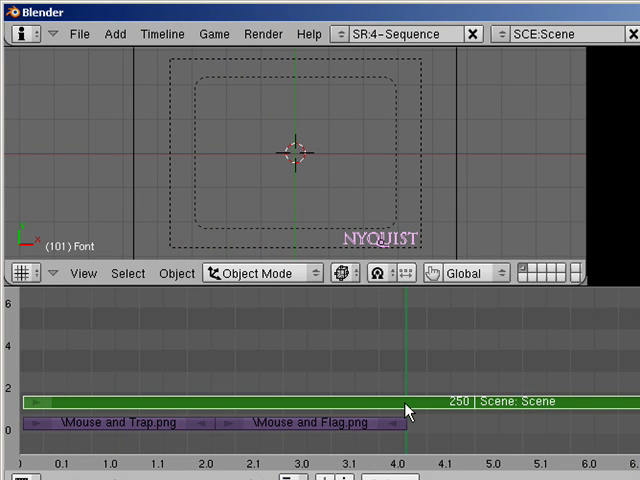
pyautogui.moveTo(407, 432)
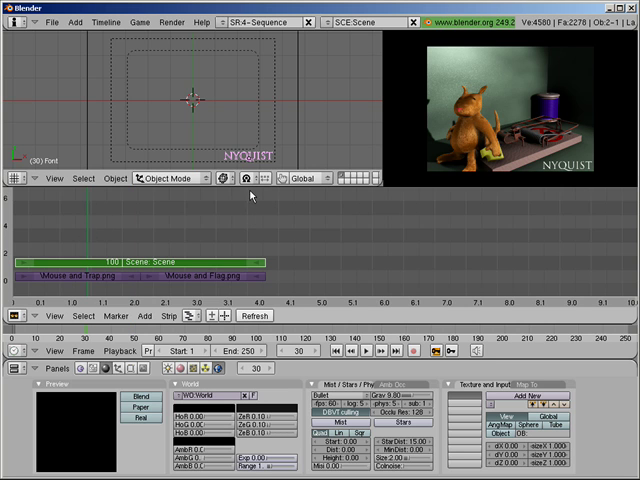
# Switch the top area to the Ipo Curve Editor and assign the FadeInOut IPO to the title strip.
pyautogui.click(15, 179)
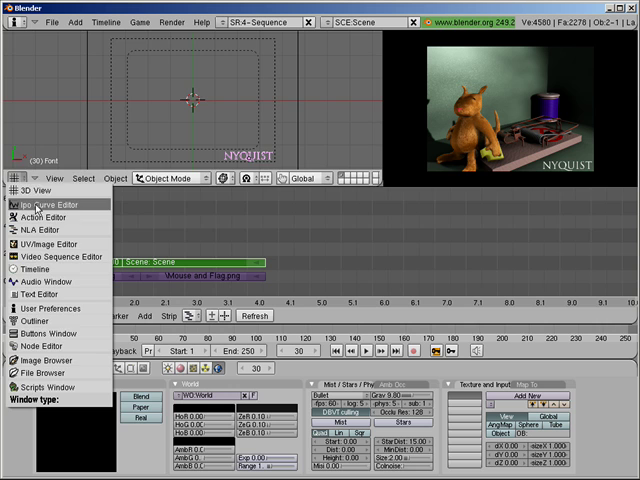
pyautogui.click(40, 205)
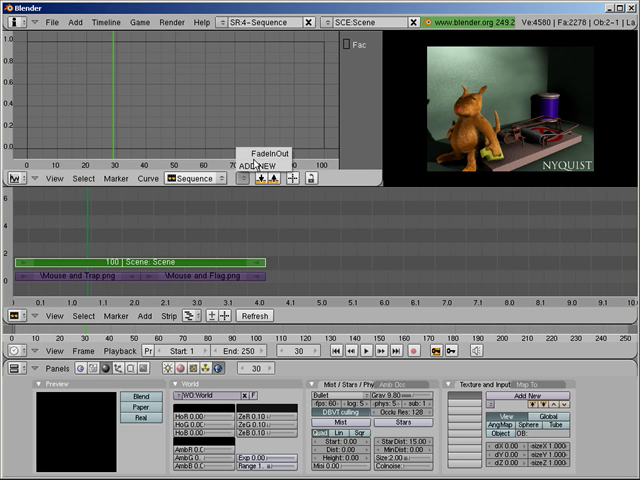
pyautogui.click(258, 164)
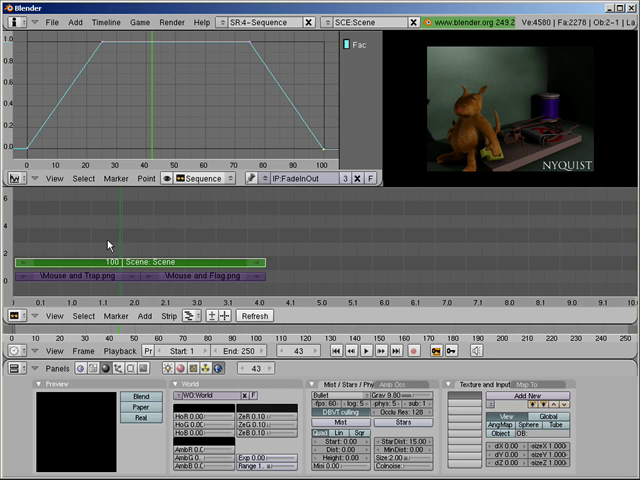
pyautogui.moveTo(67, 272)
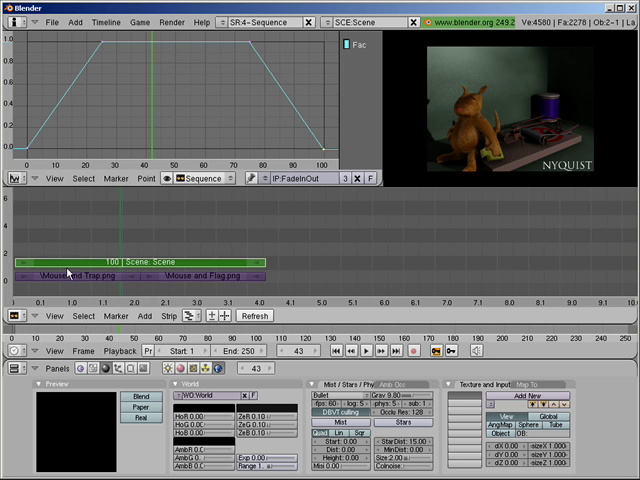
pyautogui.moveTo(58, 268)
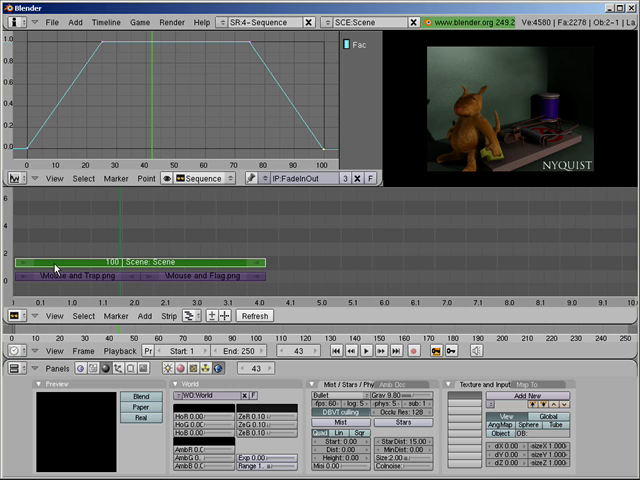
pyautogui.moveTo(289, 68)
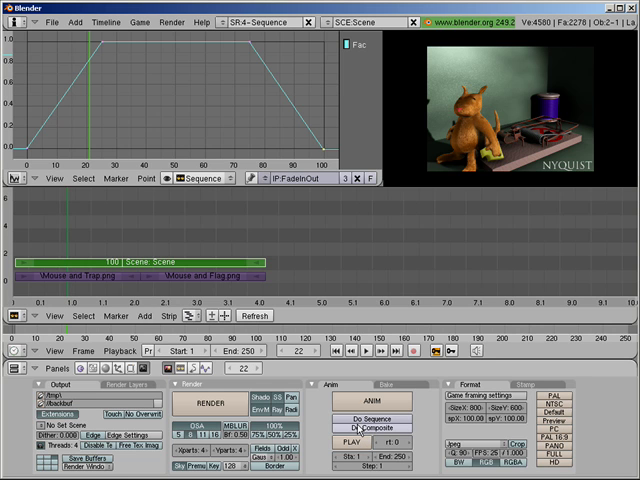
pyautogui.moveTo(357, 437)
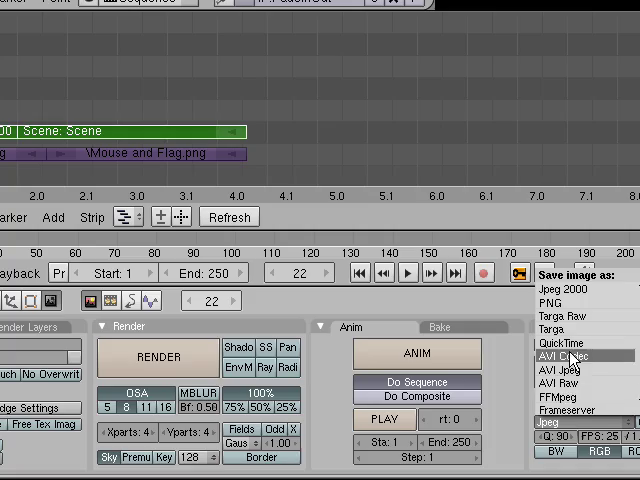
# Set the render format to QuickTime with H.264 compression at Best quality.
pyautogui.click(568, 354)
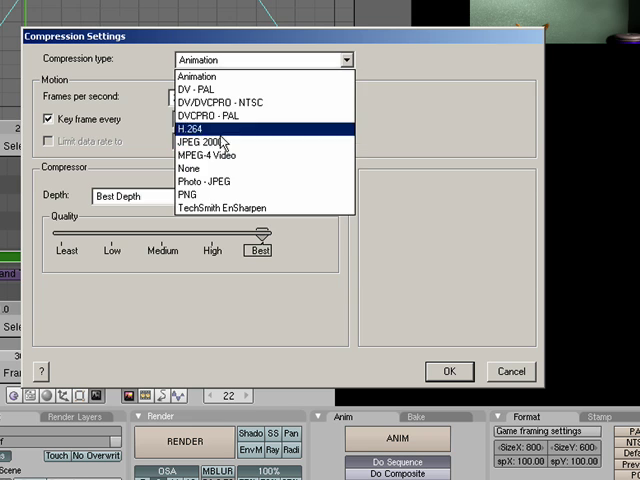
pyautogui.click(190, 128)
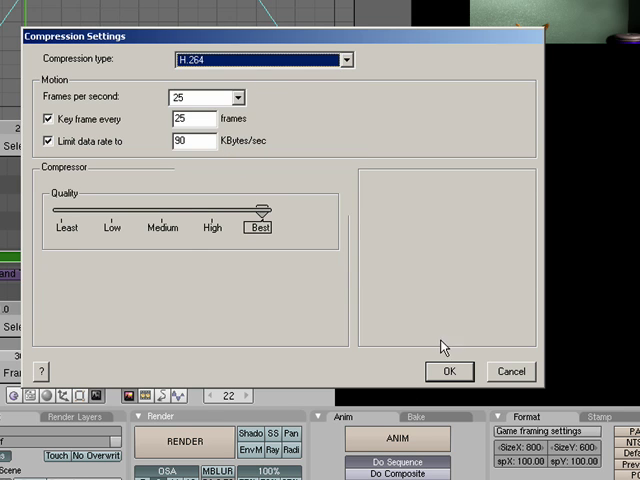
pyautogui.click(448, 371)
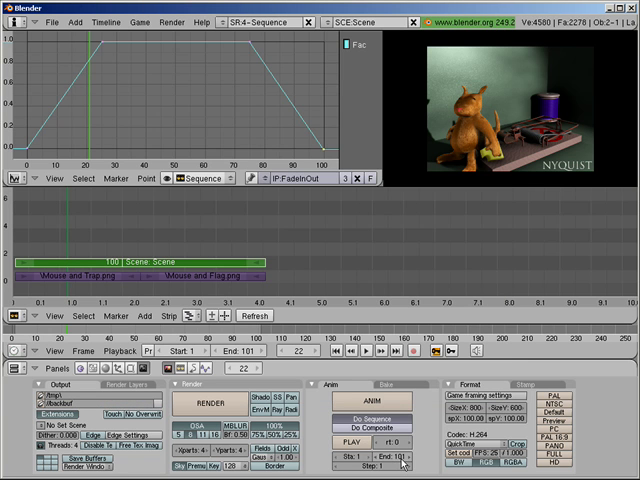
pyautogui.moveTo(400, 461)
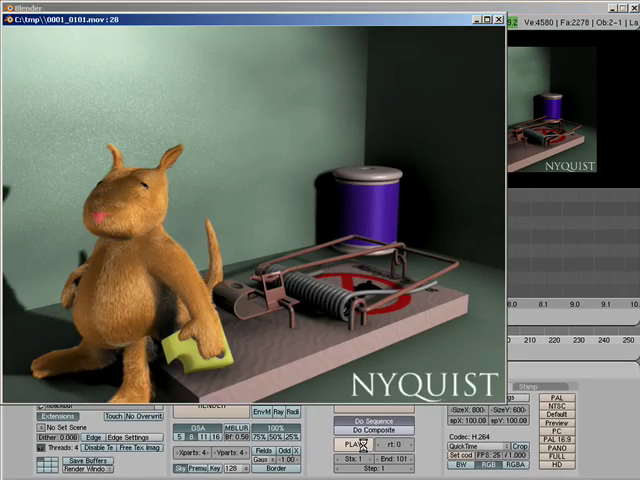
# Play back the rendered 0001_0101.mov movie from the Anim panel.
pyautogui.click(355, 444)
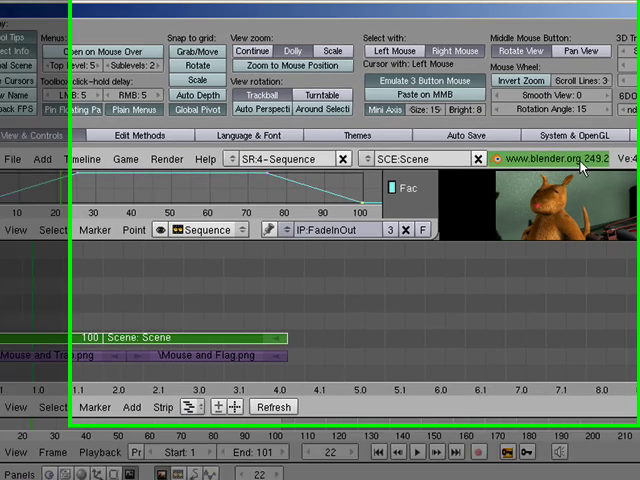
# Raise the MEM Cache Limit to 500 in System & OpenGL preferences, then quit Blender.
pyautogui.click(565, 135)
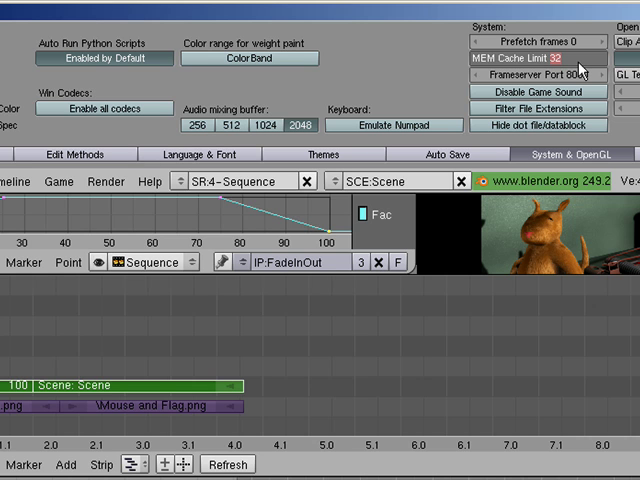
pyautogui.write('500')
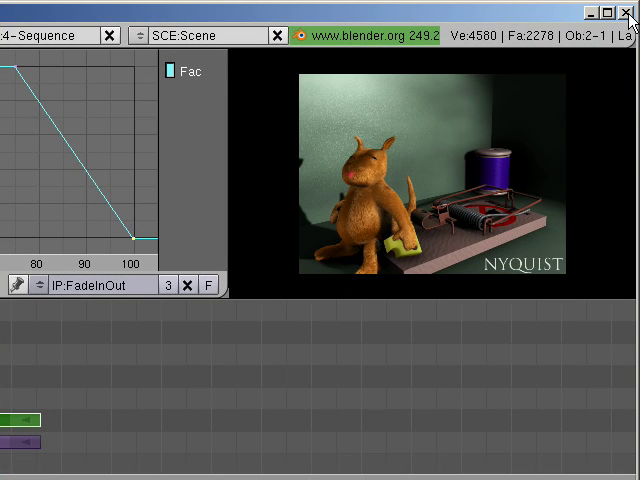
pyautogui.click(628, 12)
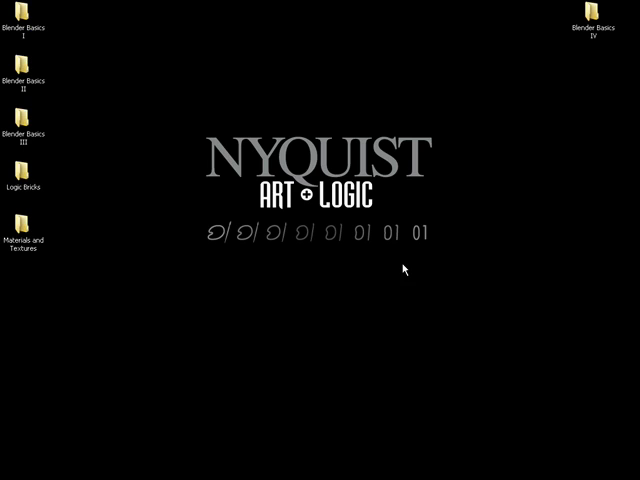